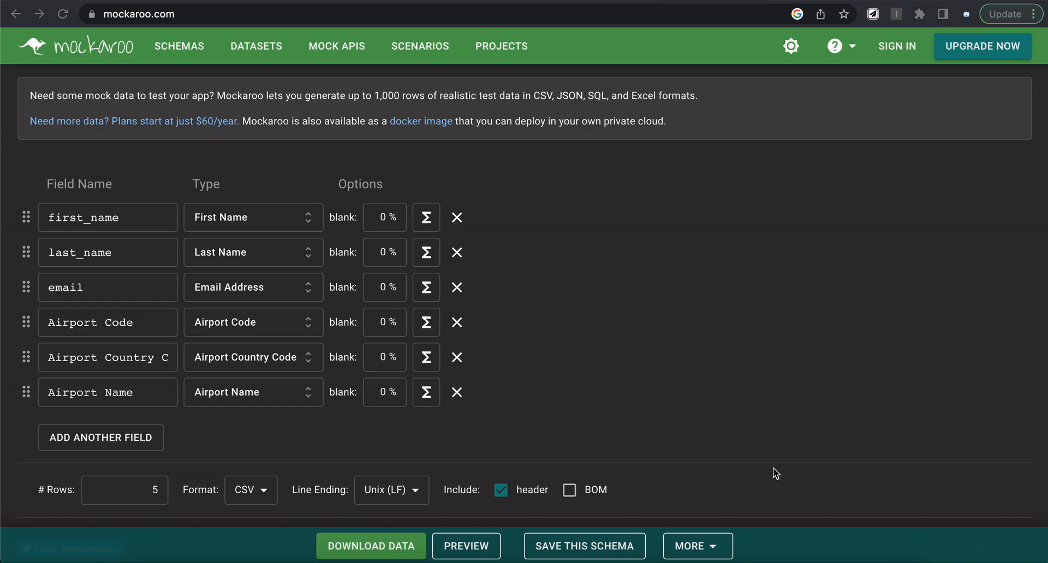
Step: Keep CSV as the Mockaroo output format
{"action": "left_click", "coordinate": [250, 489]}
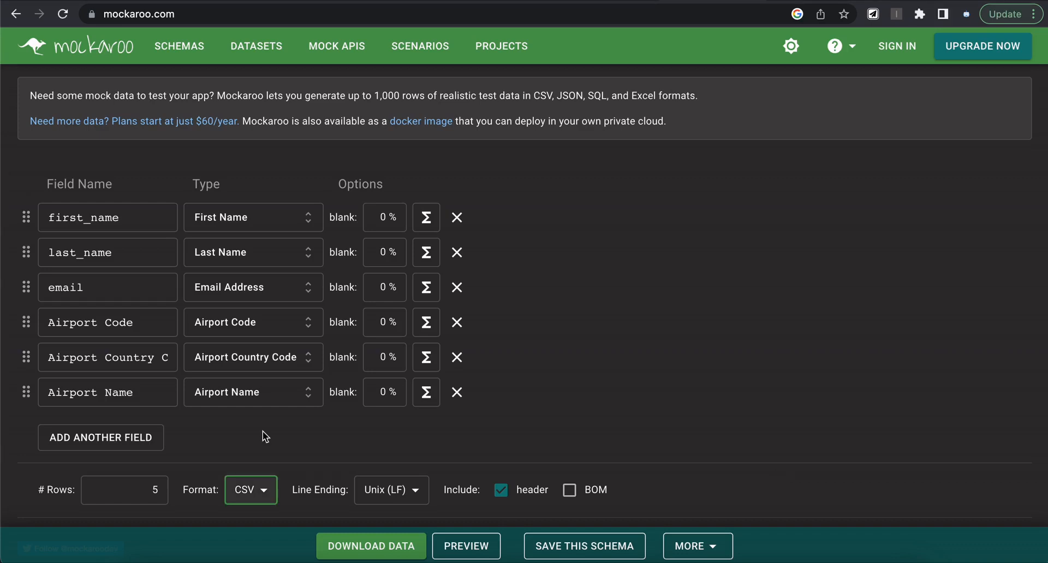
{"action": "mouse_move", "coordinate": [265, 452]}
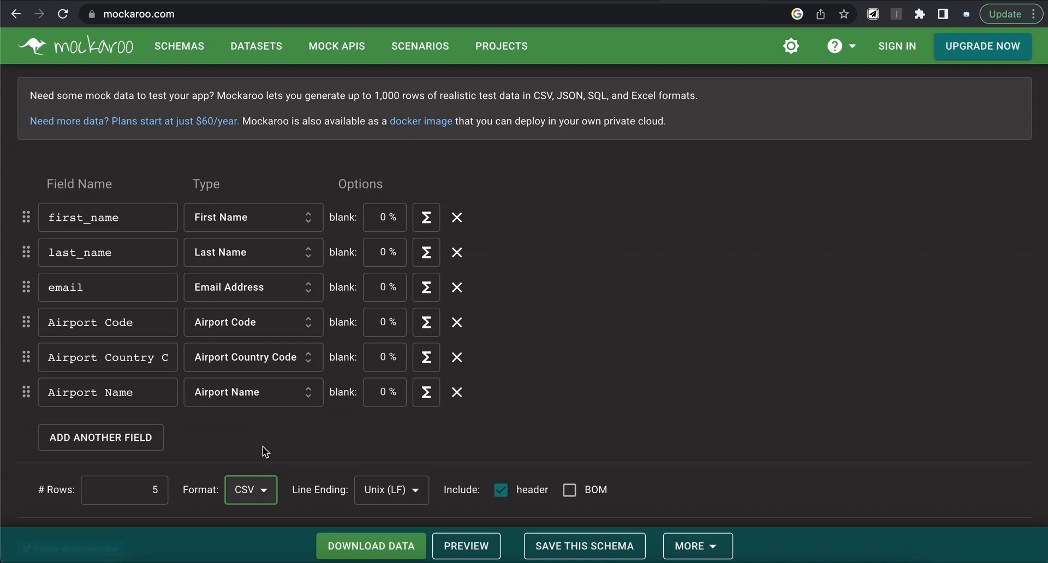
{"action": "left_click", "coordinate": [250, 490]}
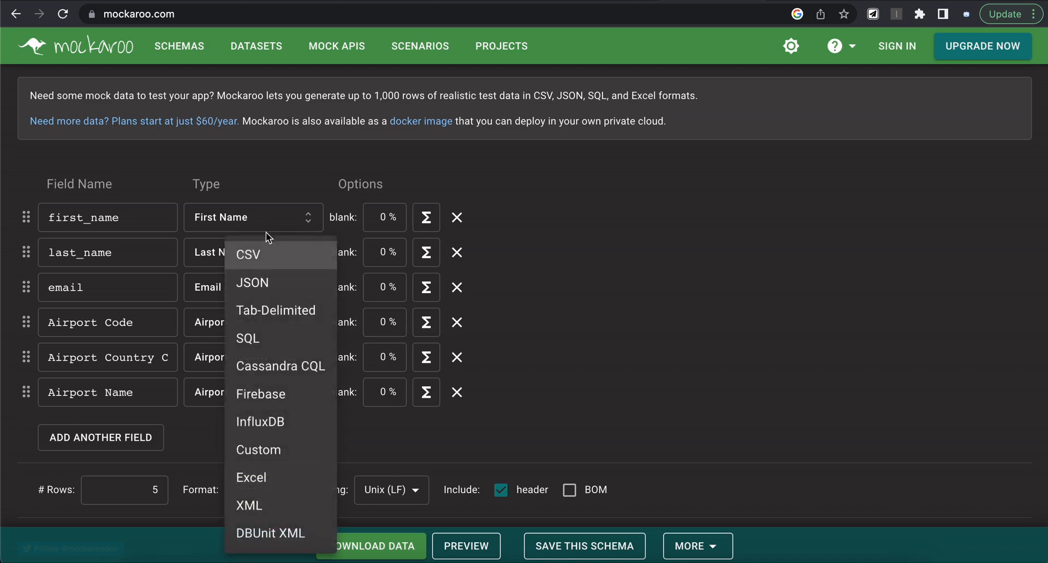
{"action": "mouse_move", "coordinate": [281, 533]}
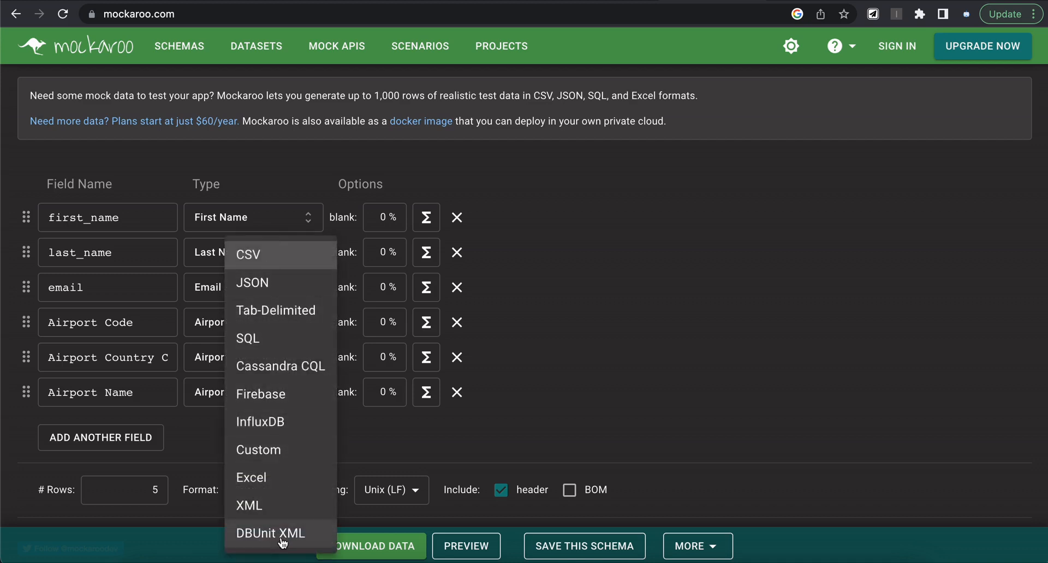
{"action": "mouse_move", "coordinate": [264, 259]}
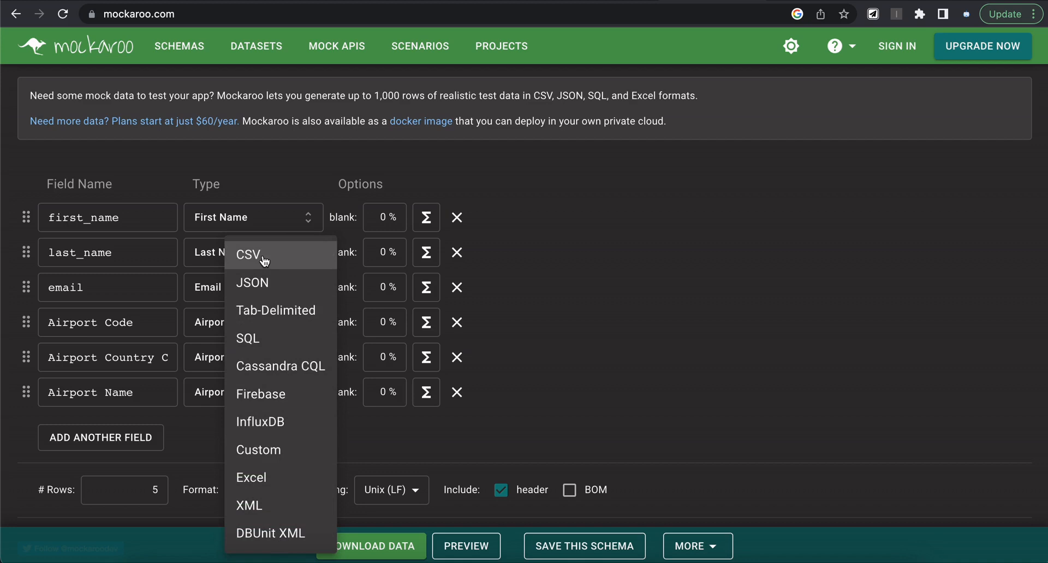
{"action": "left_click", "coordinate": [262, 256]}
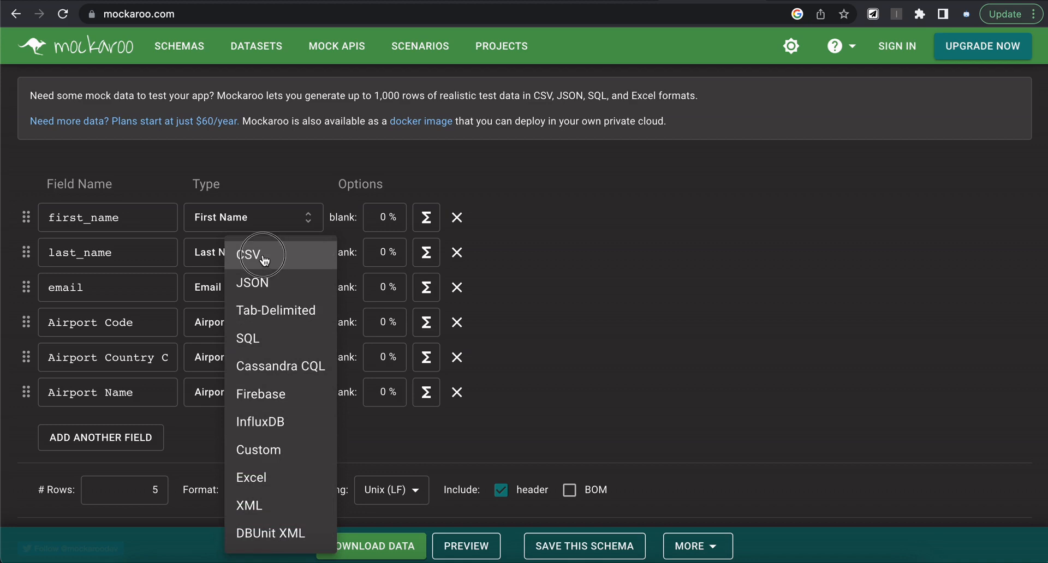
{"action": "left_click", "coordinate": [260, 255]}
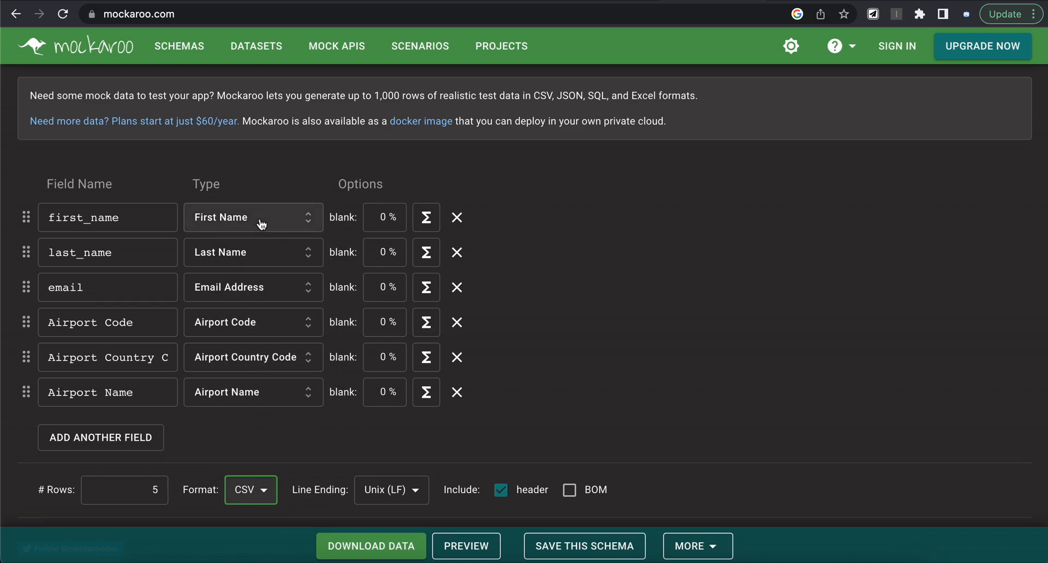
{"action": "mouse_move", "coordinate": [261, 291]}
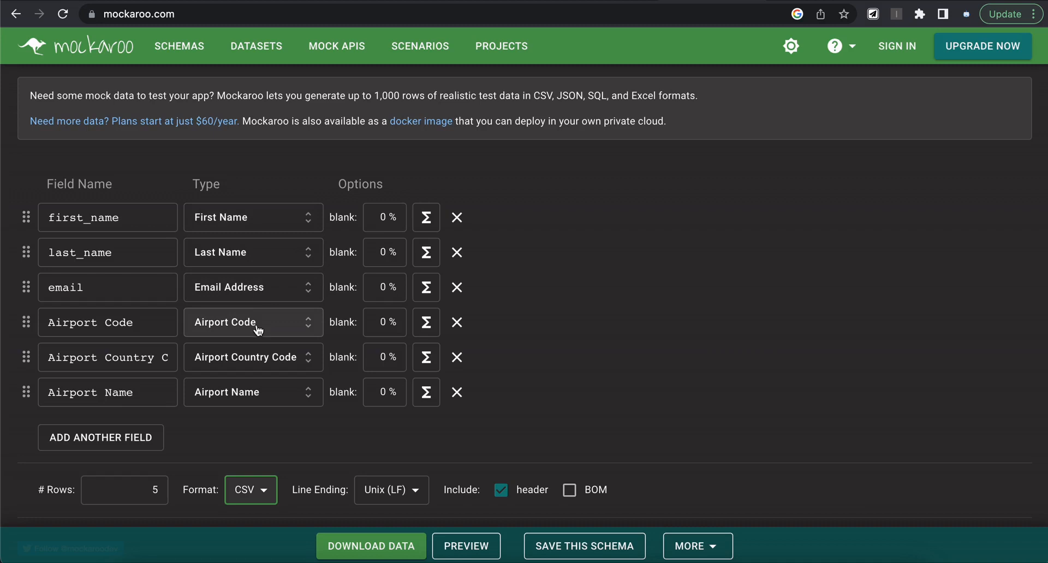
{"action": "mouse_move", "coordinate": [261, 391]}
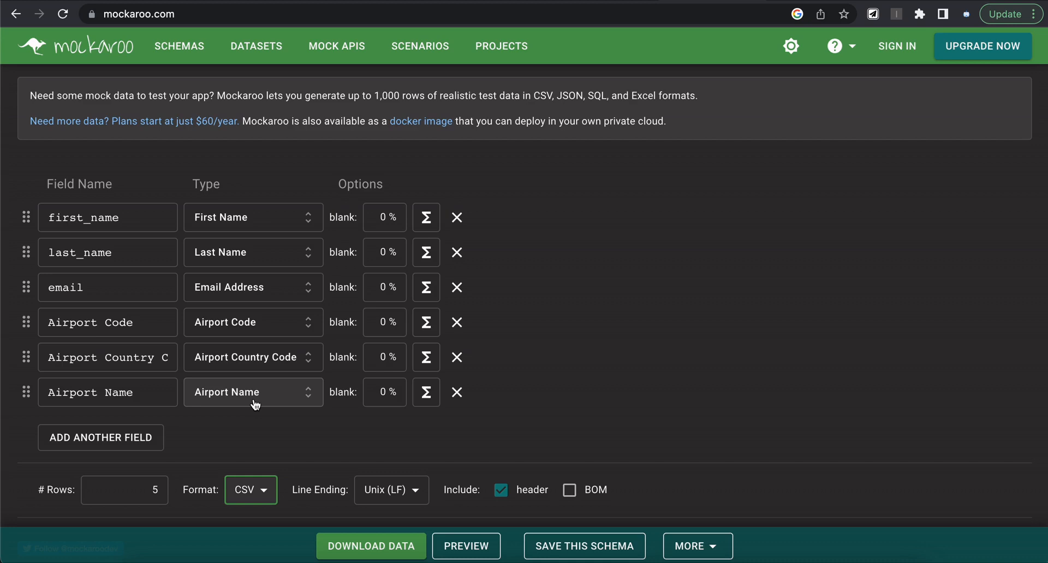
{"action": "mouse_move", "coordinate": [233, 229]}
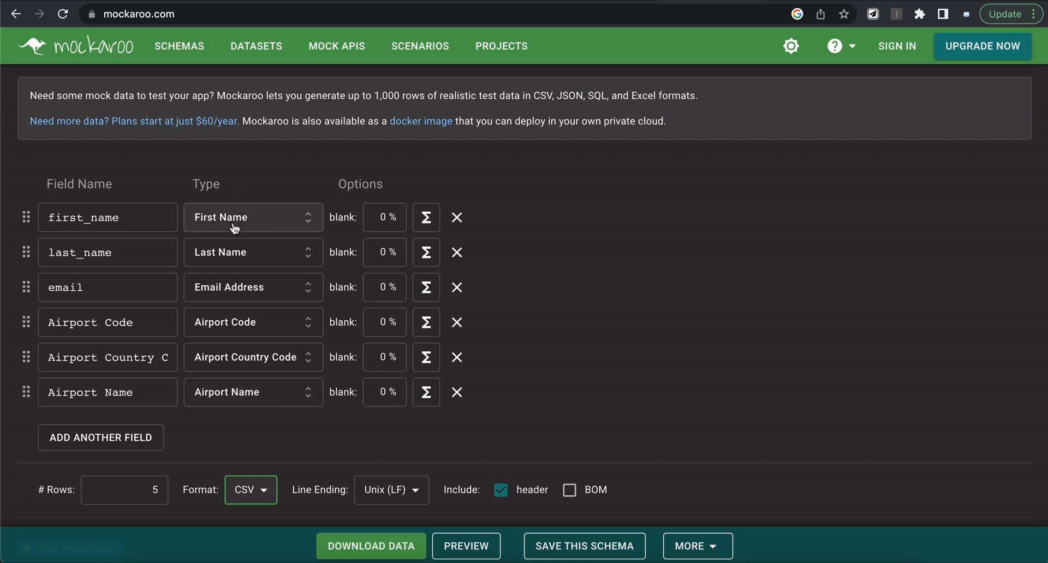
{"action": "mouse_move", "coordinate": [169, 443]}
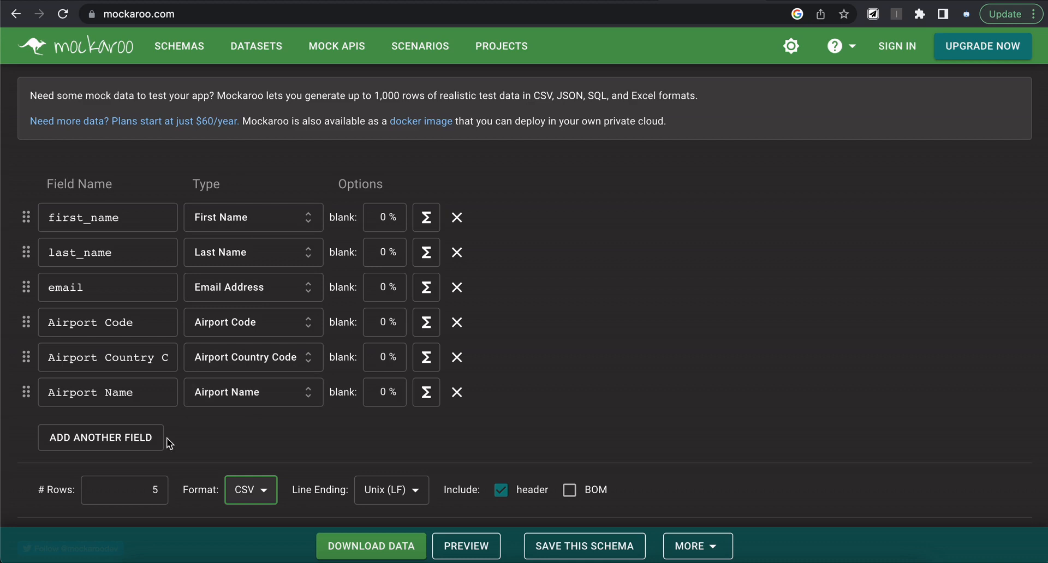
Step: Add a seventh field named 'Time Zone' using the Location > Time Zone type
{"action": "left_click", "coordinate": [101, 438]}
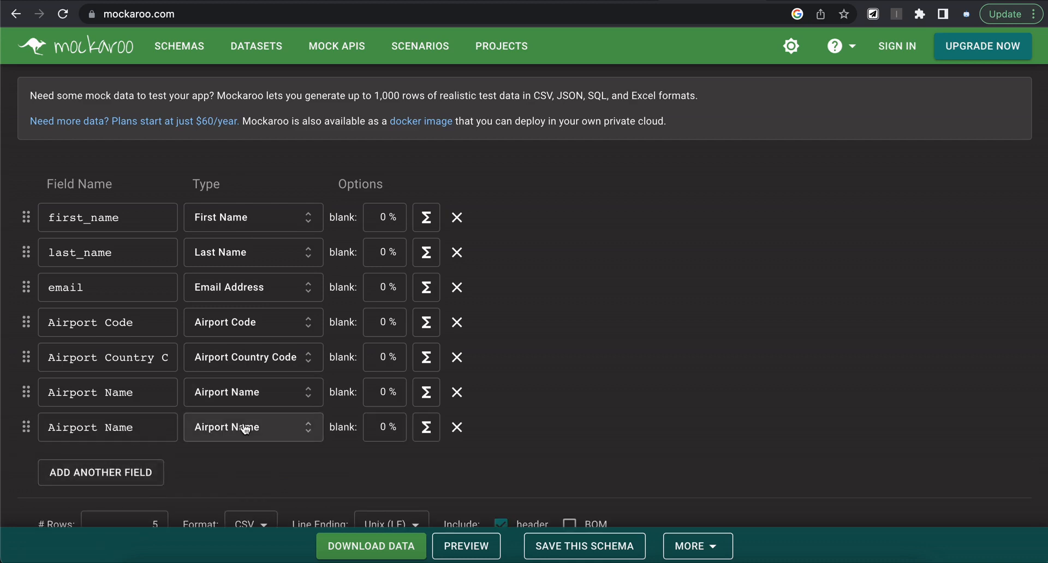
{"action": "left_click", "coordinate": [252, 427]}
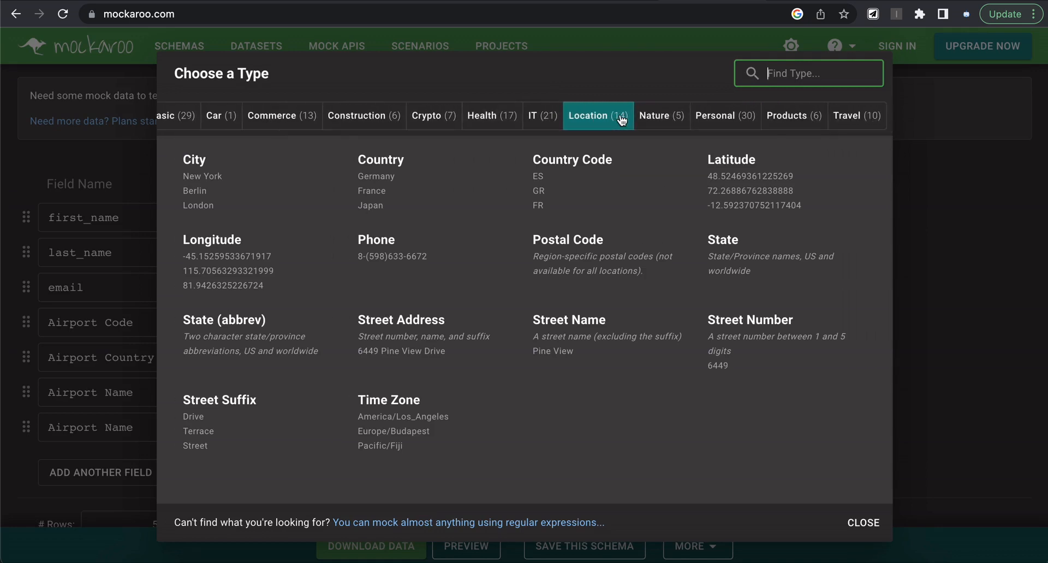
{"action": "left_click", "coordinate": [856, 115]}
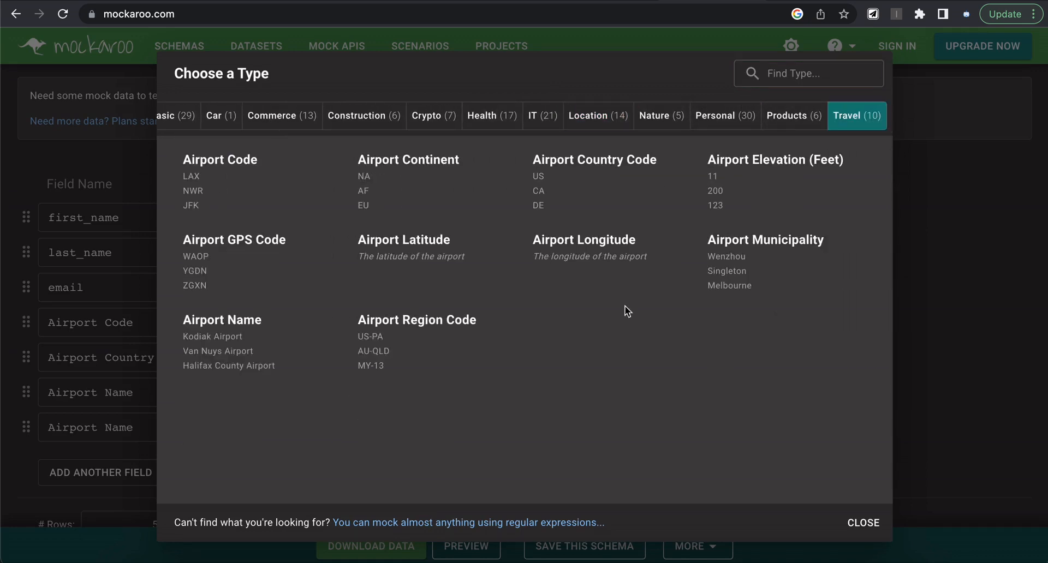
{"action": "mouse_move", "coordinate": [247, 166]}
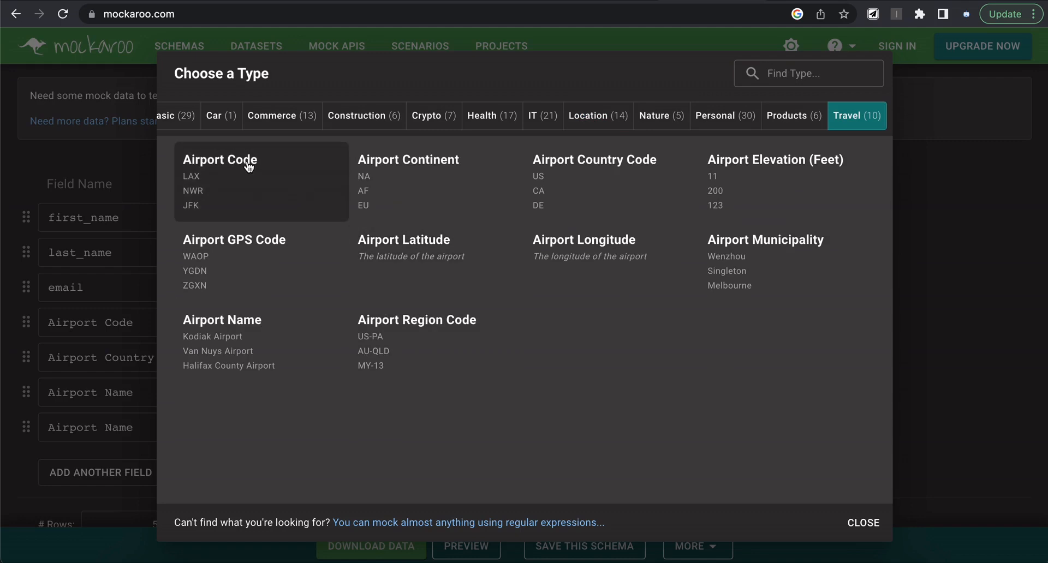
{"action": "mouse_move", "coordinate": [420, 354]}
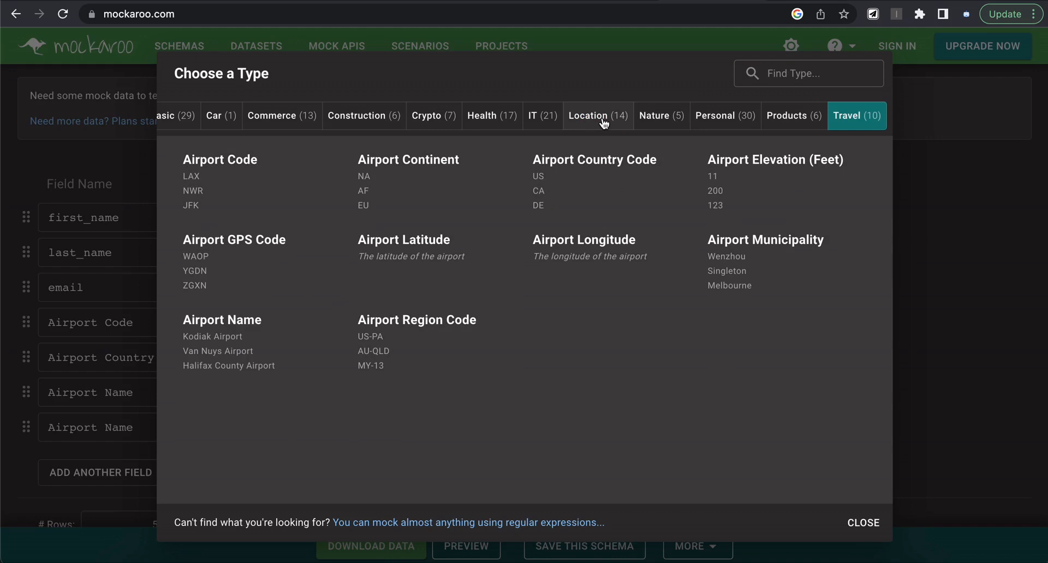
{"action": "left_click", "coordinate": [595, 115]}
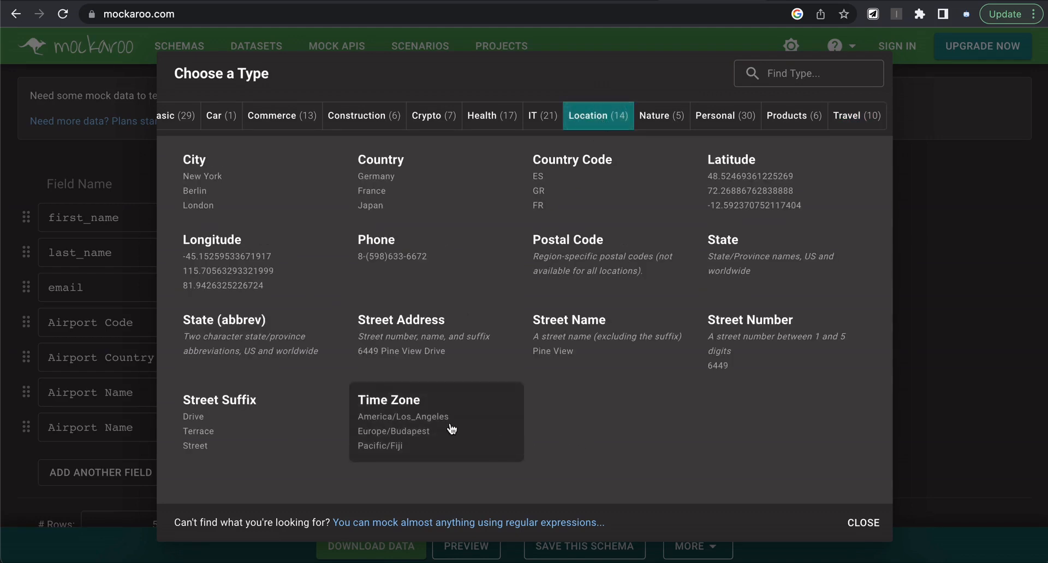
{"action": "mouse_move", "coordinate": [401, 408]}
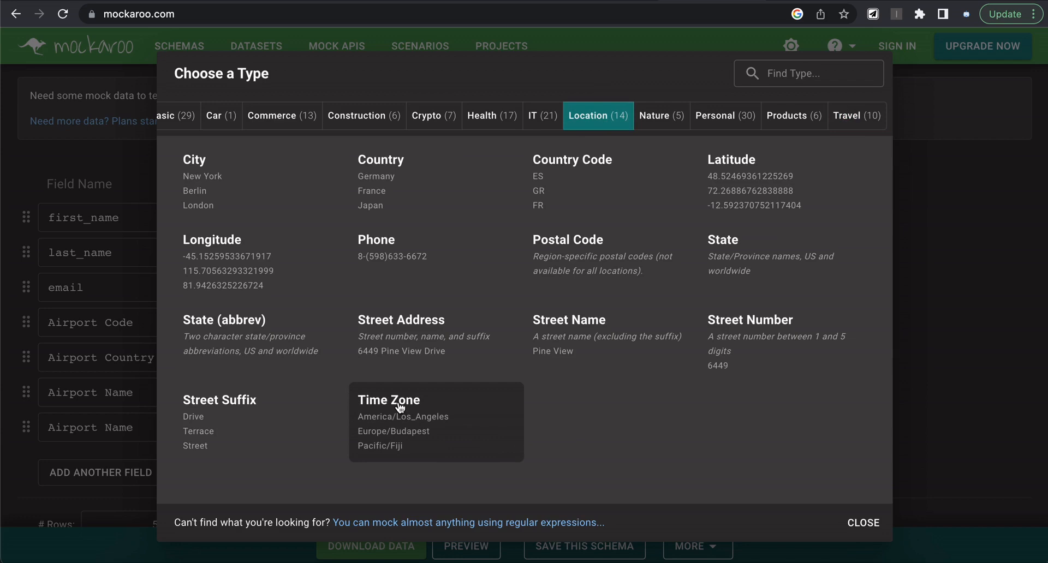
{"action": "left_click", "coordinate": [389, 399]}
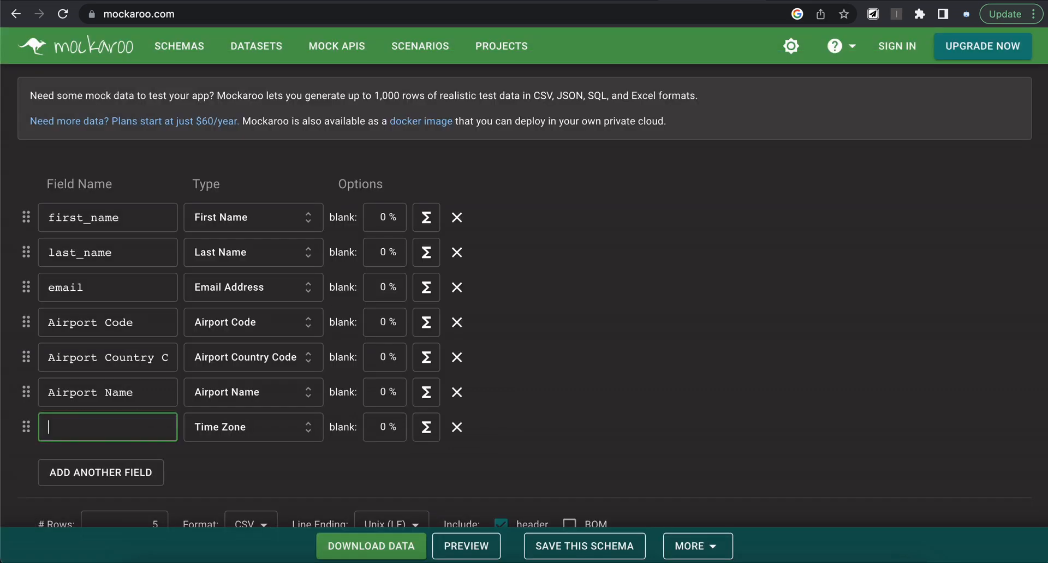
{"action": "type", "text": "Time Zone"}
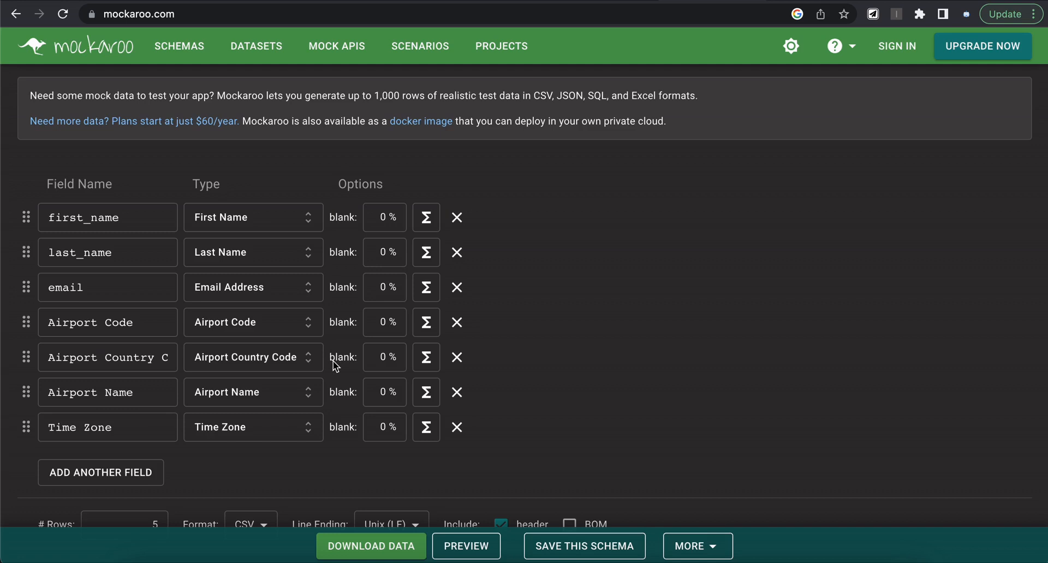
Step: Set the Airport Country Code blank percentage to 20%
{"action": "left_click", "coordinate": [384, 357]}
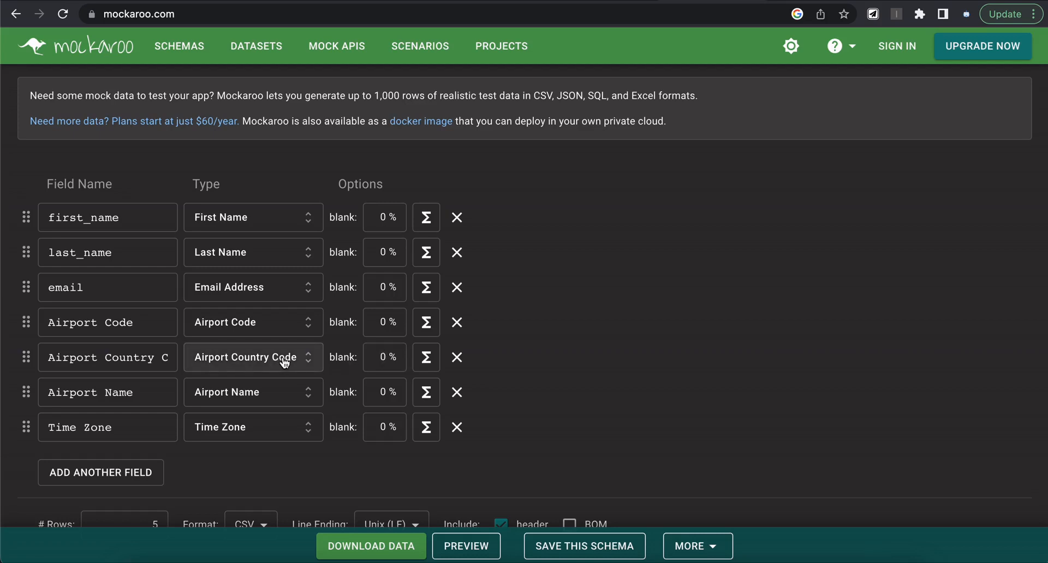
{"action": "left_click", "coordinate": [384, 357]}
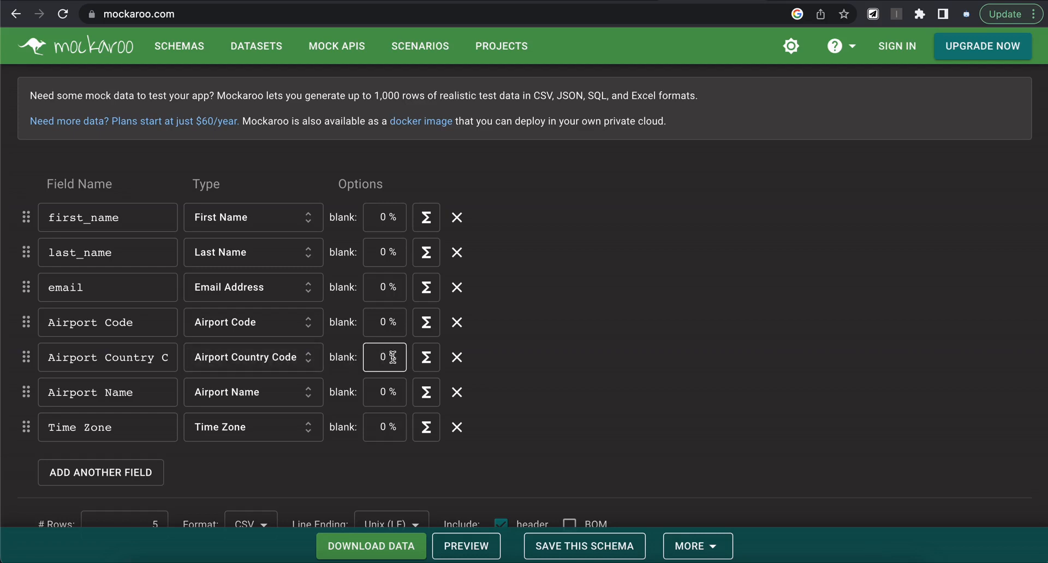
{"action": "type", "text": "20"}
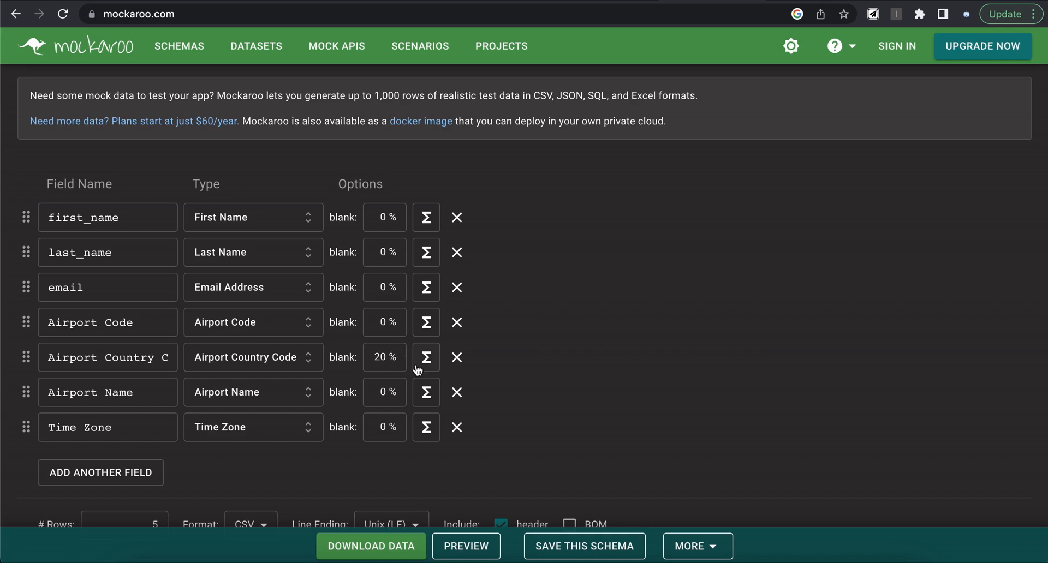
{"action": "left_click", "coordinate": [425, 356]}
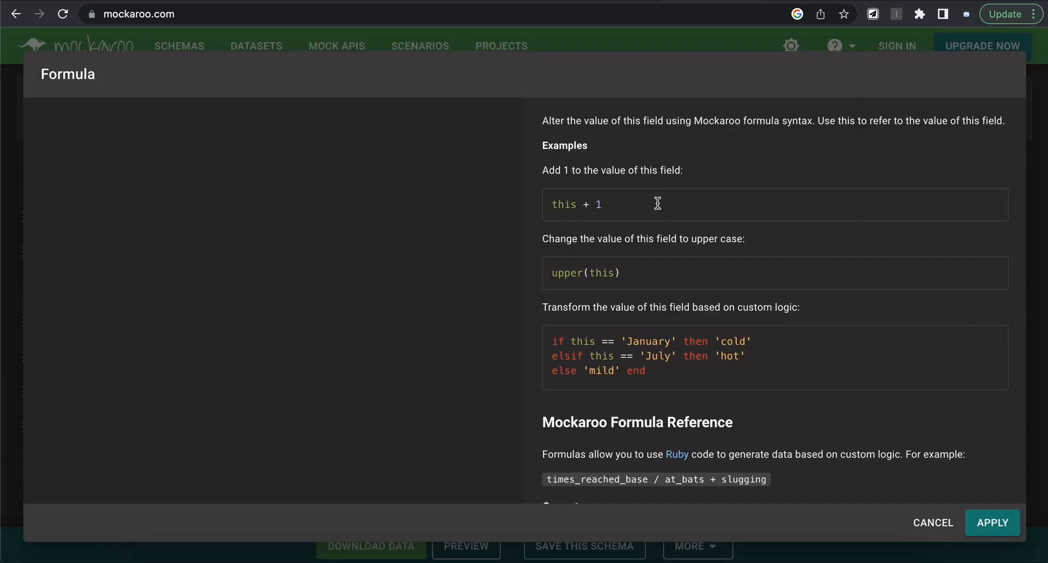
{"action": "mouse_move", "coordinate": [572, 172]}
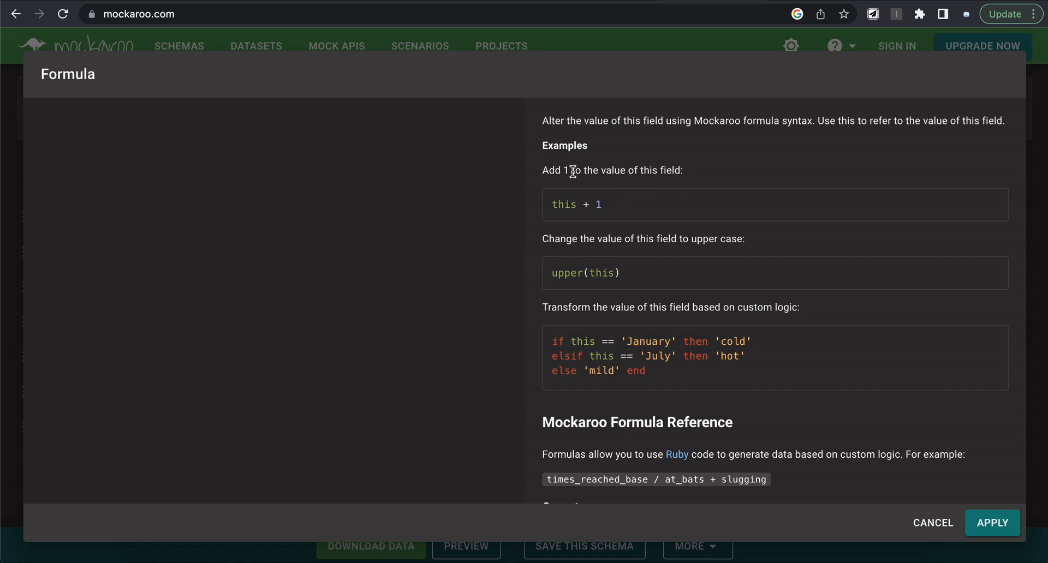
{"action": "mouse_move", "coordinate": [616, 204]}
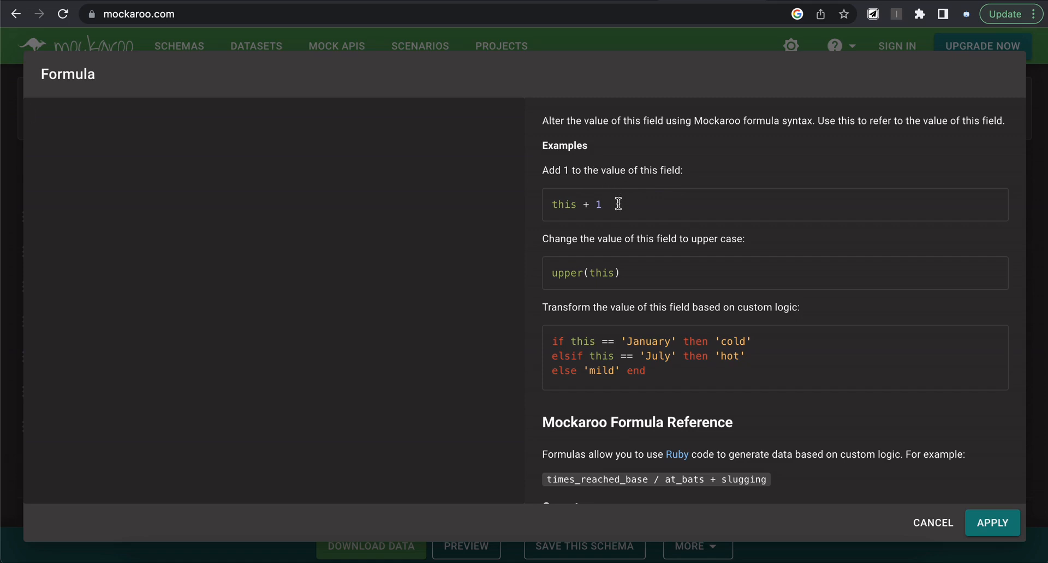
{"action": "mouse_move", "coordinate": [586, 171]}
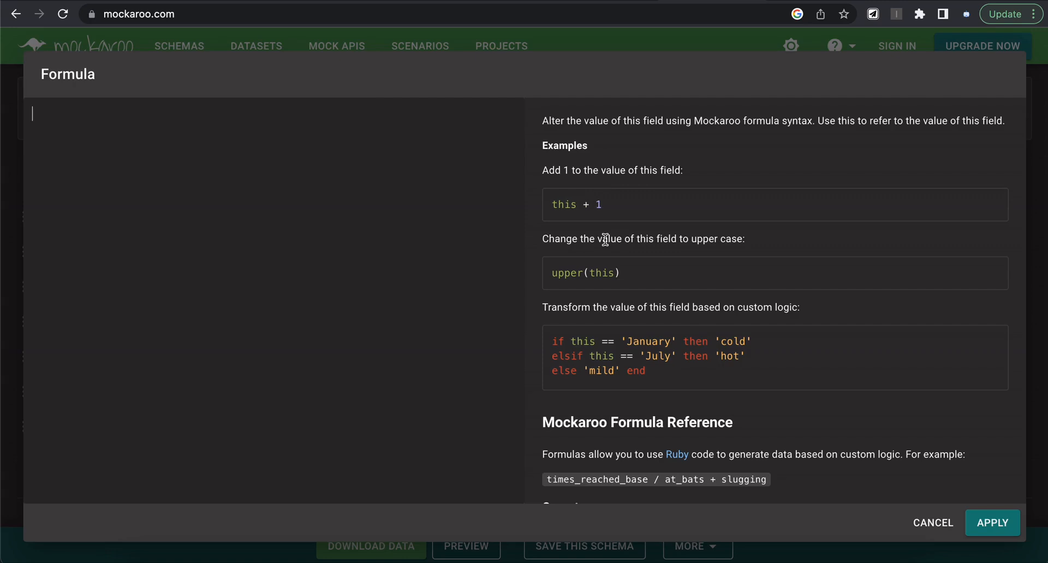
{"action": "mouse_move", "coordinate": [736, 308]}
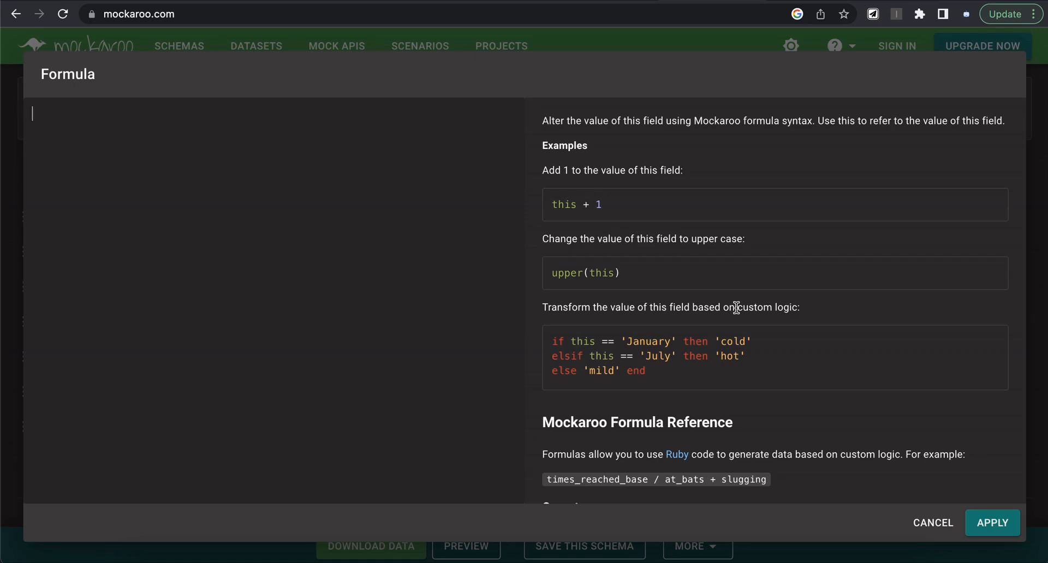
{"action": "mouse_move", "coordinate": [792, 312]}
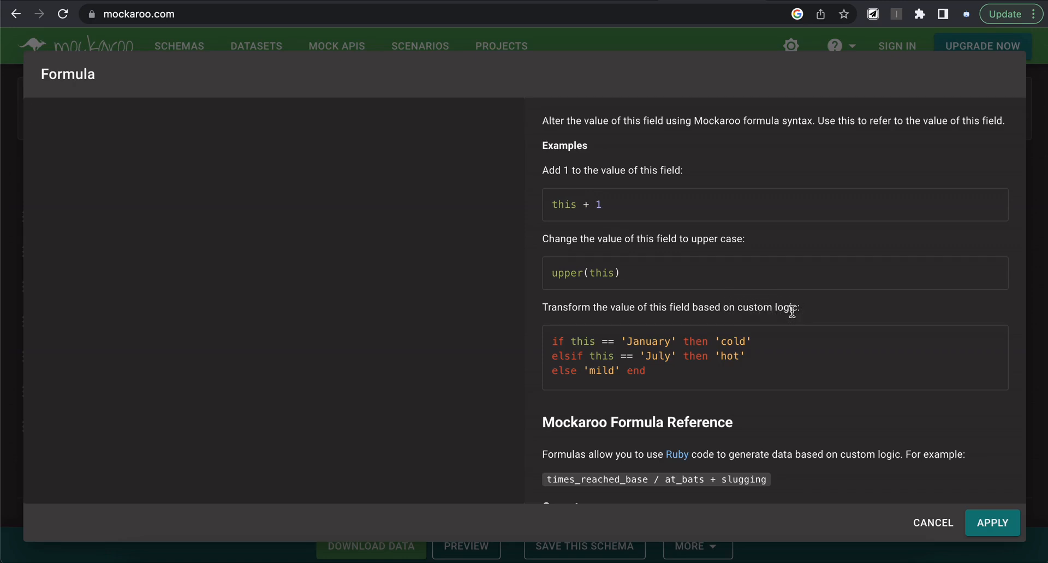
{"action": "scroll", "scroll_direction": "down", "scroll_amount": 3}
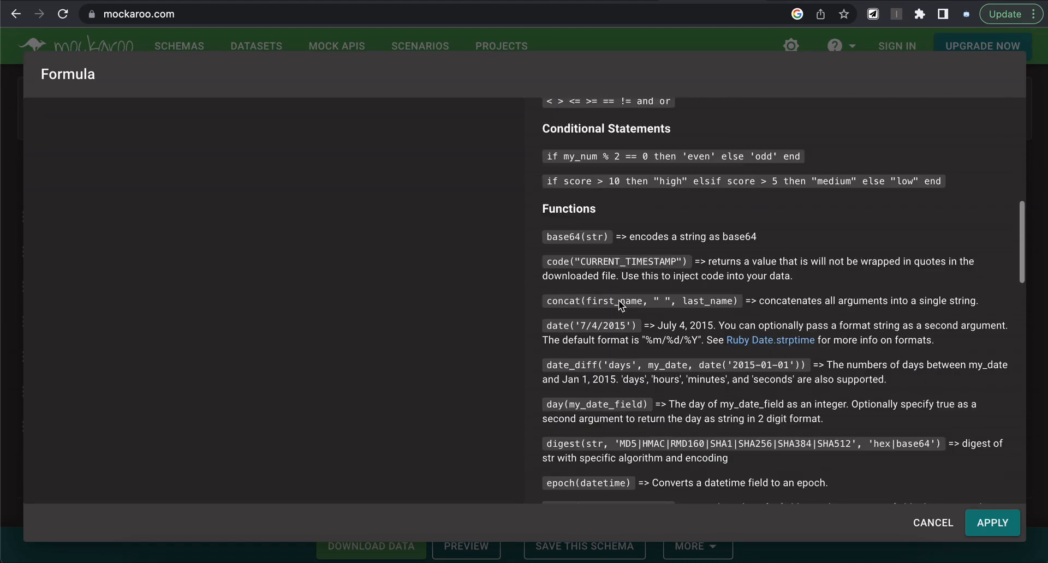
{"action": "left_click", "coordinate": [932, 524]}
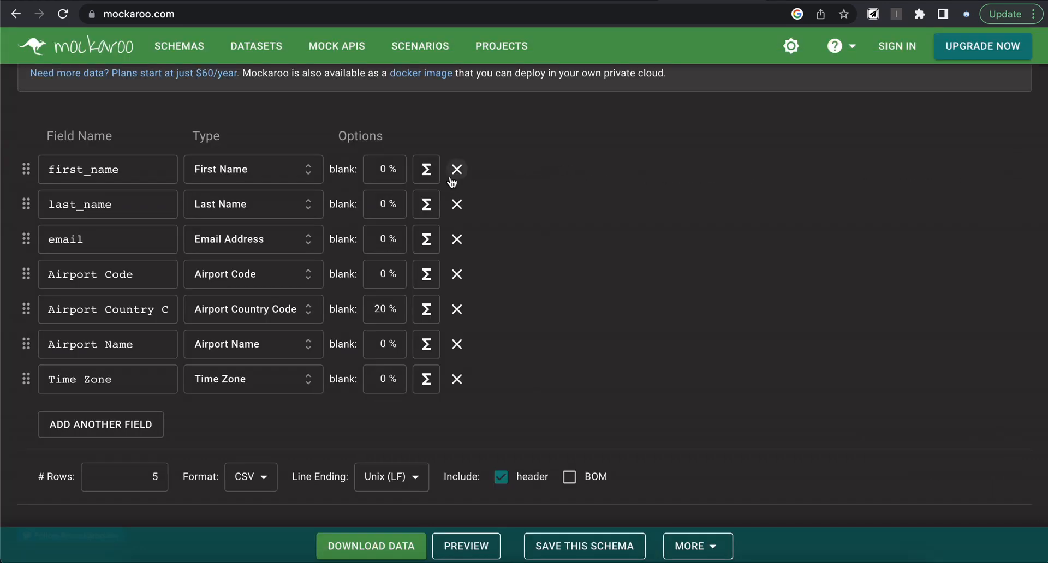
Step: Set # Rows to 20 and download the dataset as CSV
{"action": "scroll", "scroll_direction": "down", "scroll_amount": 3}
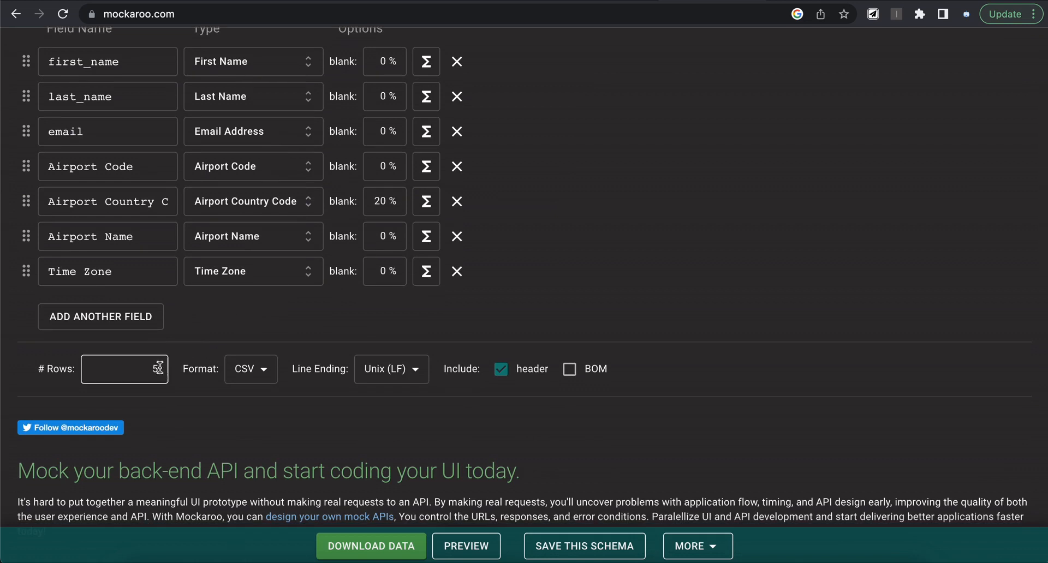
{"action": "left_click", "coordinate": [124, 370]}
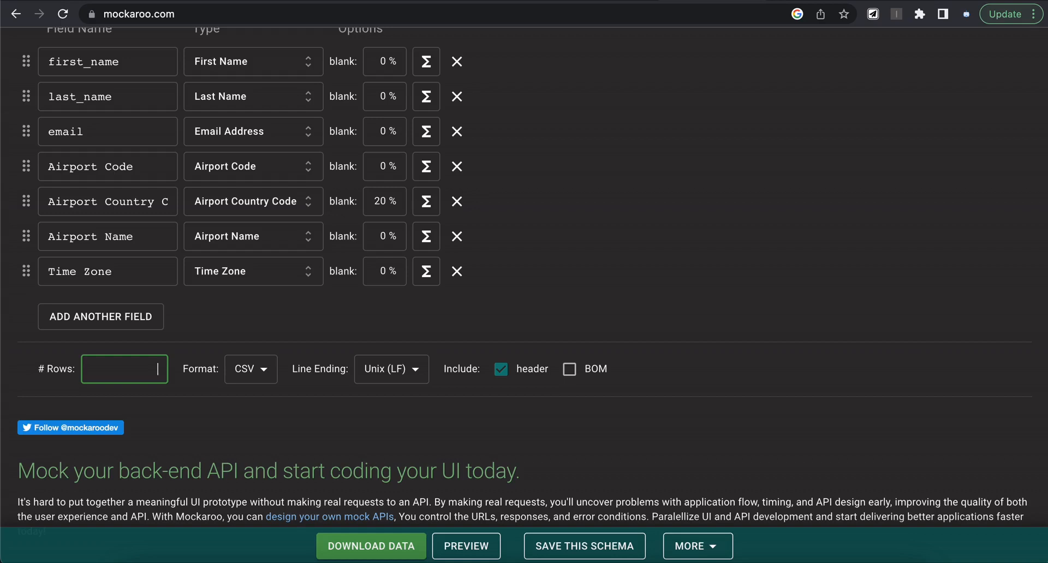
{"action": "type", "text": "20"}
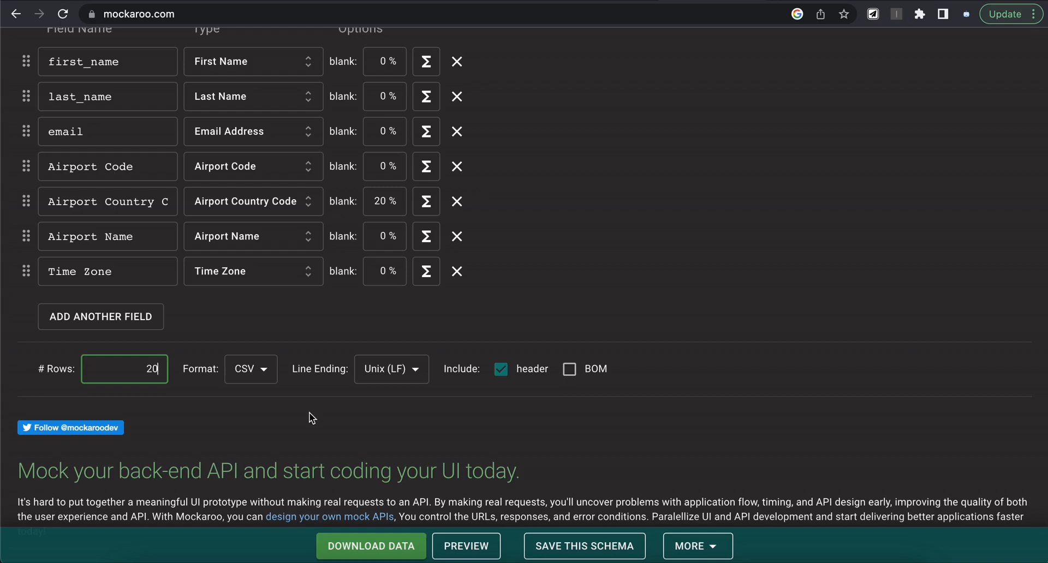
{"action": "left_click", "coordinate": [372, 546]}
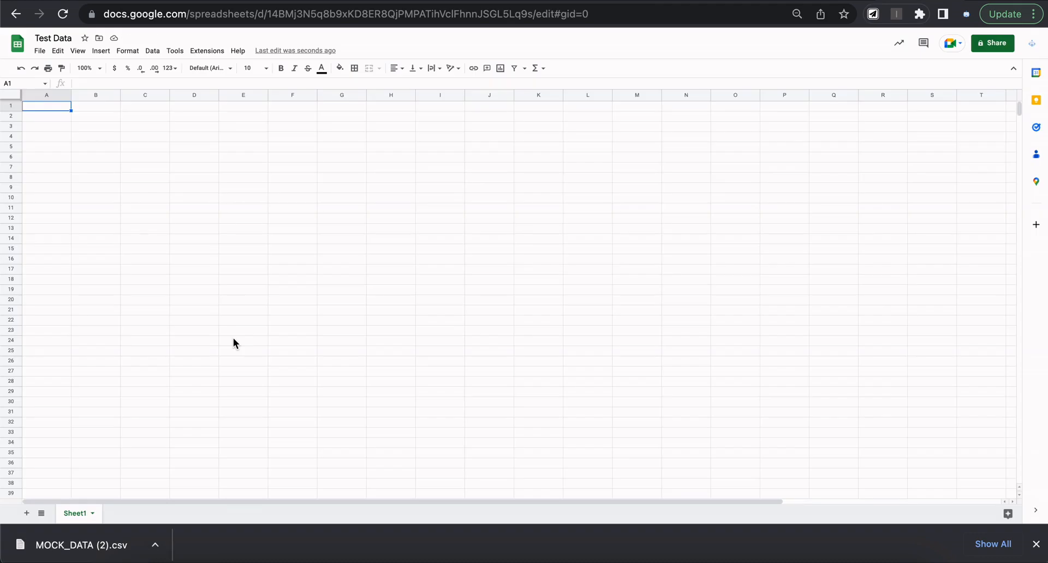
Step: Import MOCK_DATA (2).csv into the Test Data spreadsheet as a new sheet
{"action": "left_click", "coordinate": [40, 51]}
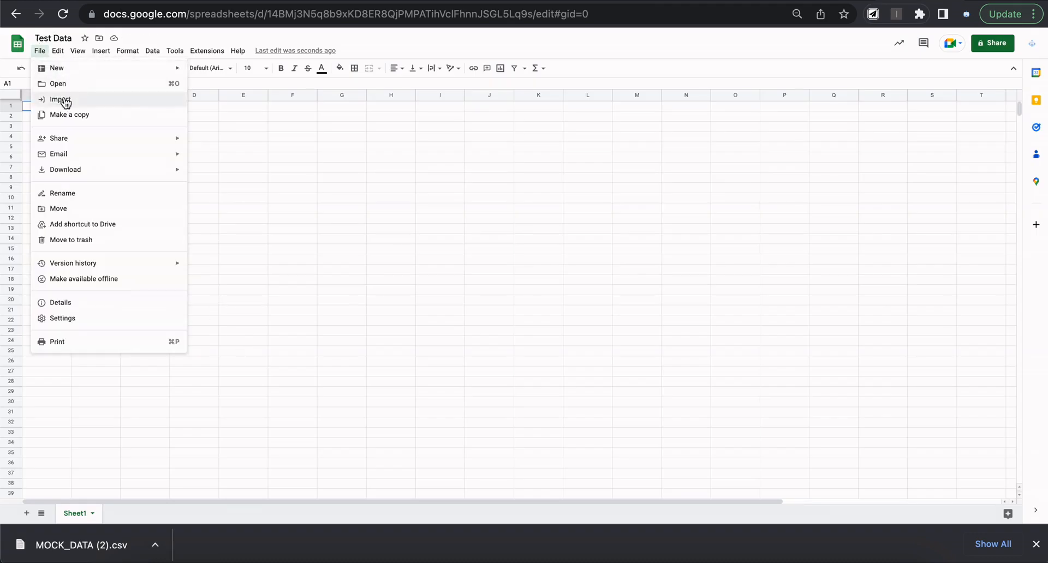
{"action": "left_click", "coordinate": [59, 100]}
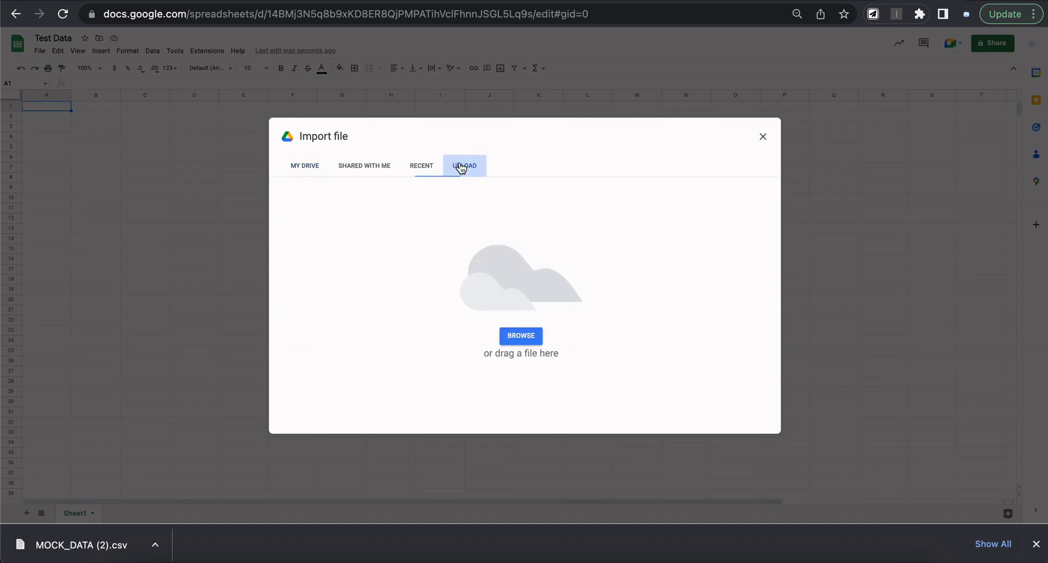
{"action": "left_click_drag", "start_coordinate": [86, 544], "coordinate": [464, 321]}
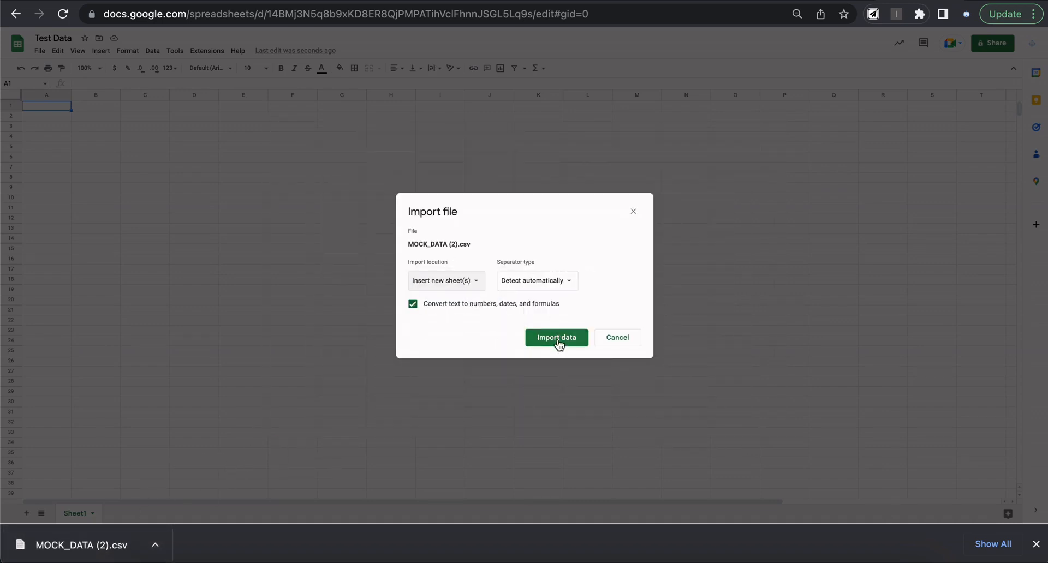
{"action": "left_click", "coordinate": [556, 337]}
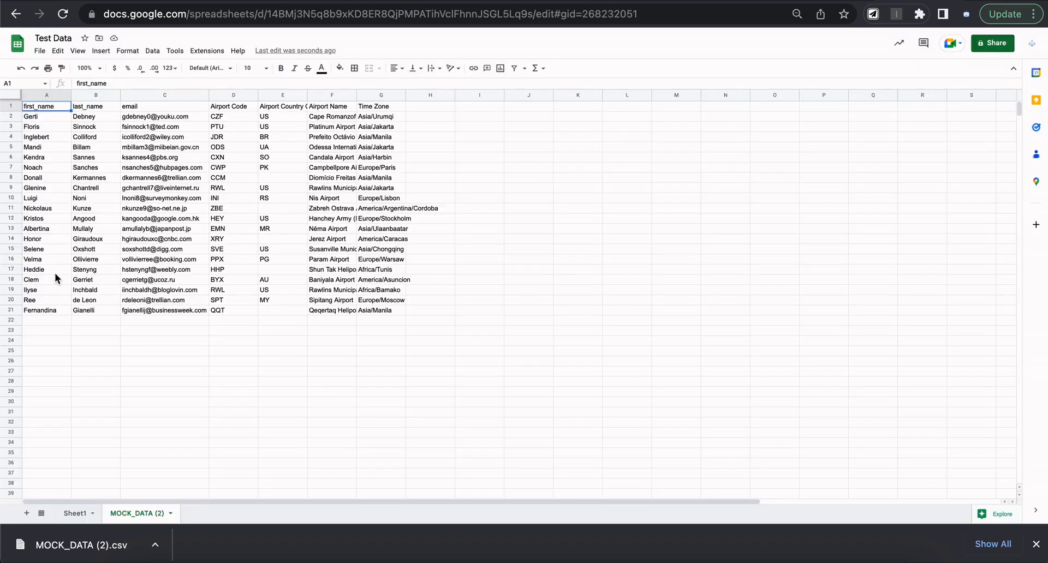
{"action": "mouse_move", "coordinate": [101, 337]}
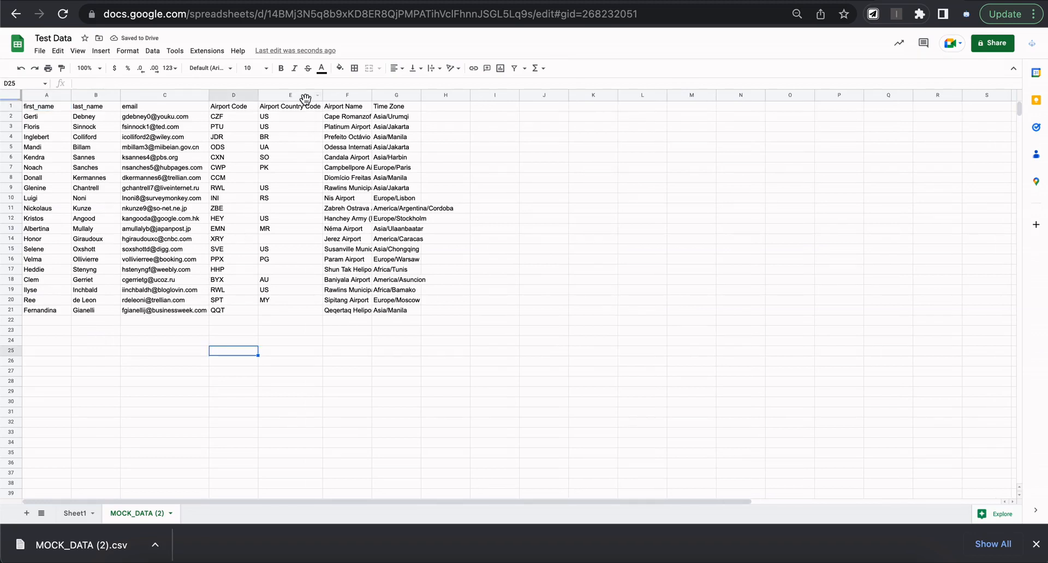
Step: Select column E (Airport Country Code) and check the full airport name in cell F4
{"action": "left_click", "coordinate": [289, 95]}
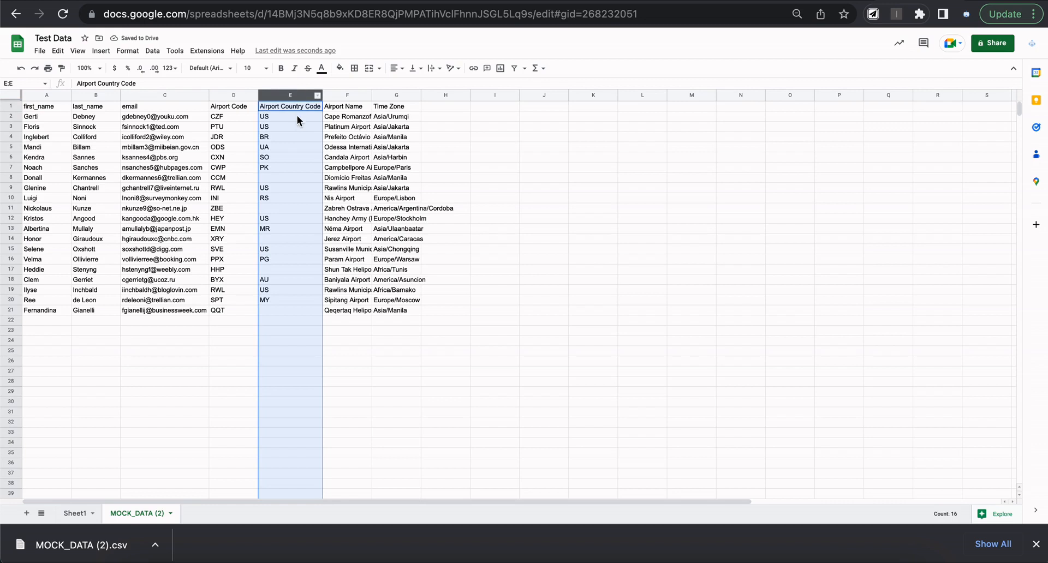
{"action": "mouse_move", "coordinate": [271, 319]}
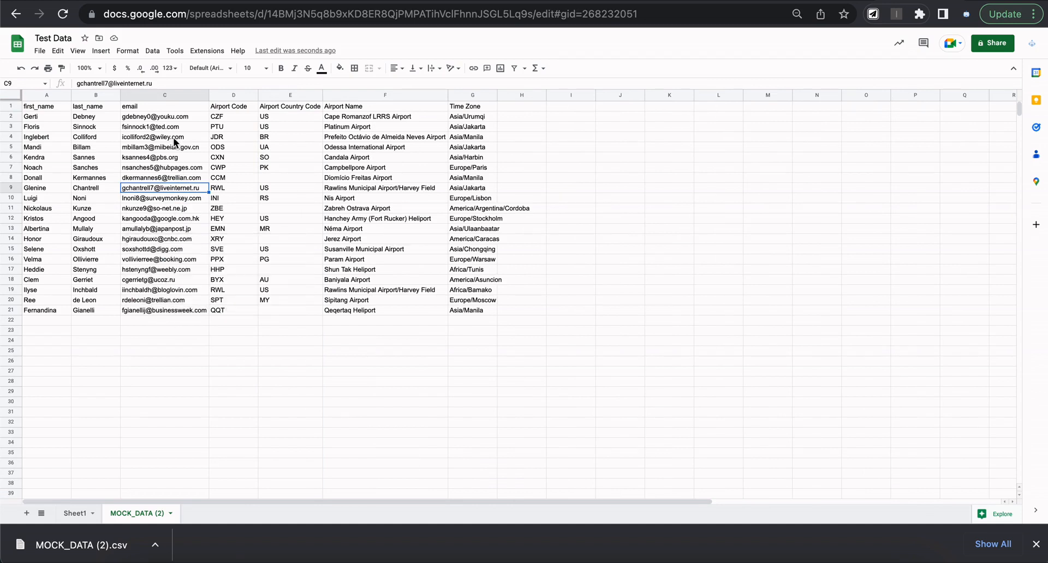
{"action": "left_click", "coordinate": [384, 137]}
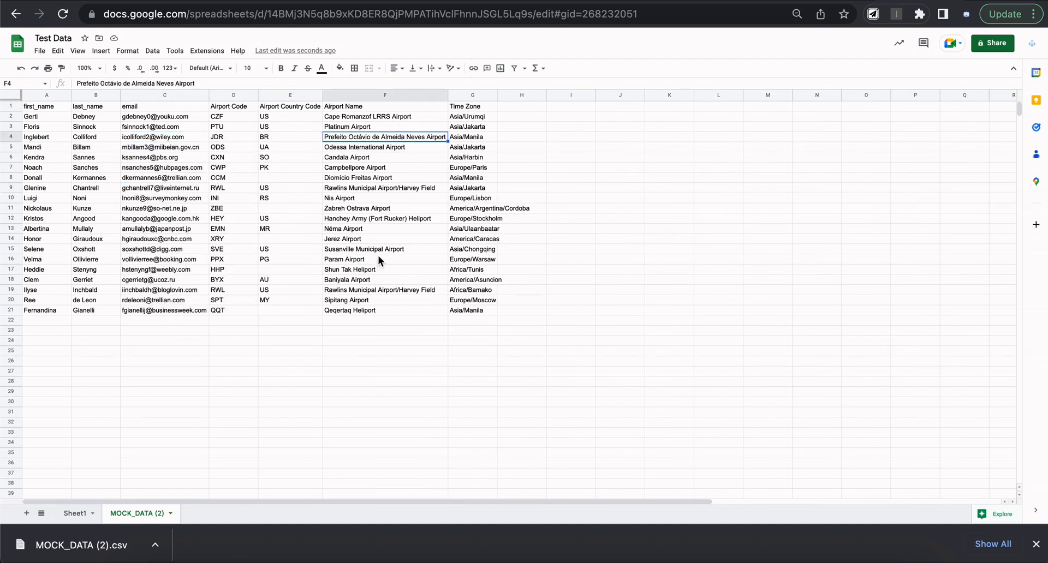